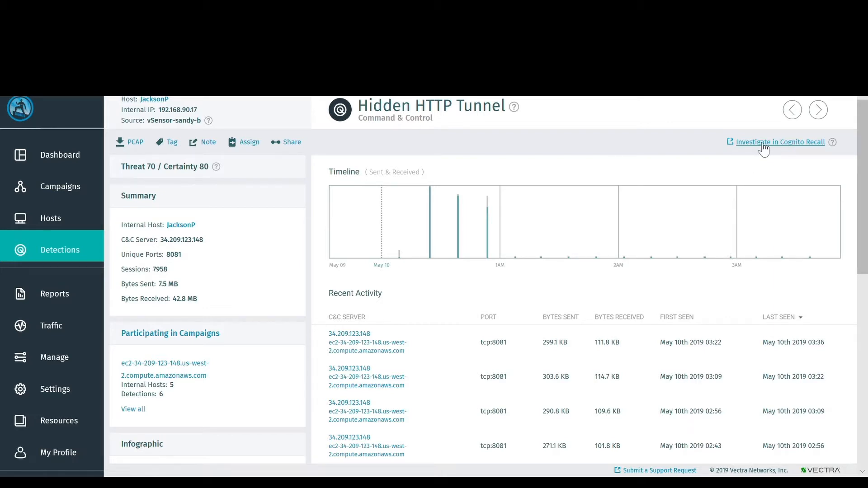
Launch 'Investigate in Cognito Recall' from the Hidden HTTP Tunnel detection
{"action": "left_click", "coordinate": [780, 142]}
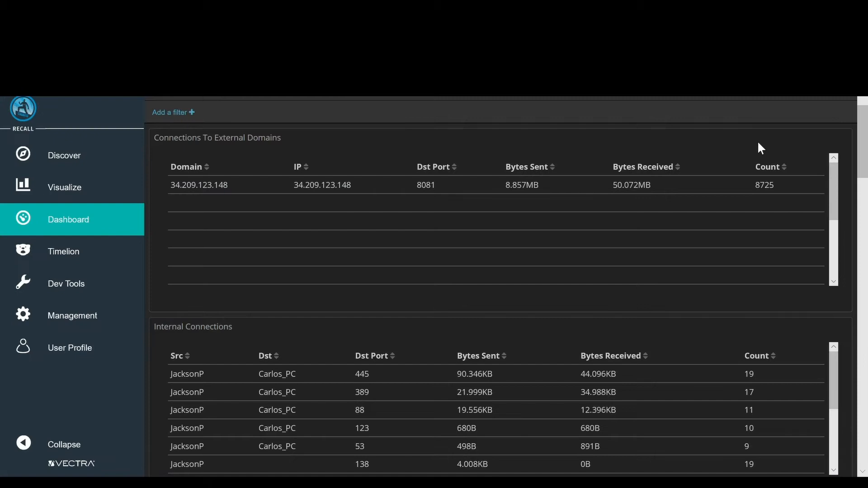
{"action": "mouse_move", "coordinate": [280, 130]}
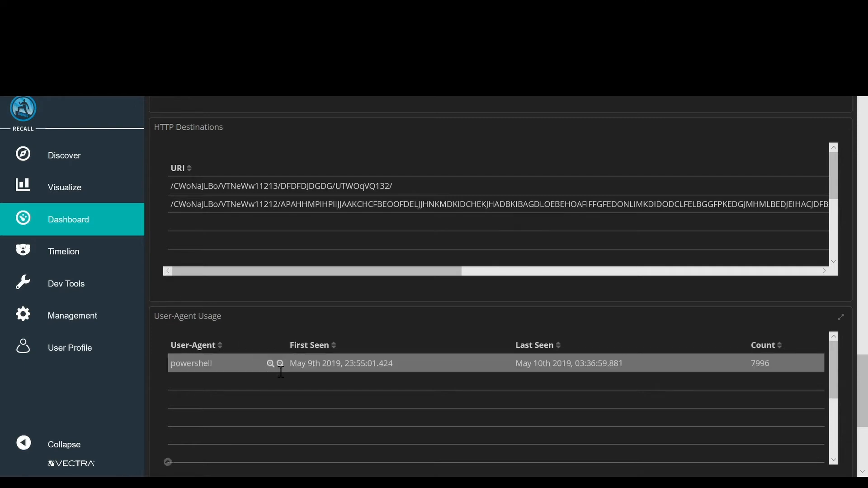
{"action": "mouse_move", "coordinate": [270, 363]}
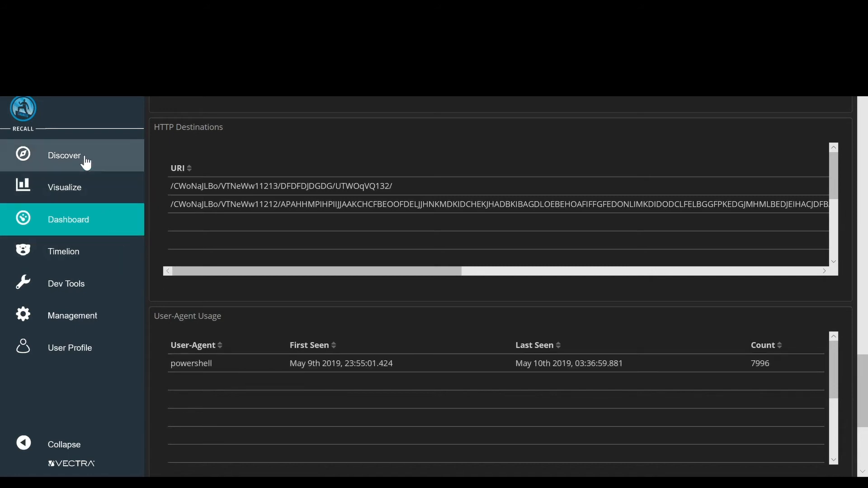
Show the Discover HTTP session list and expand orig_hostname's top 5 values (Zanzibar, XianFS, JacksonP, Yucaipa, Maverick)
{"action": "left_click", "coordinate": [63, 156]}
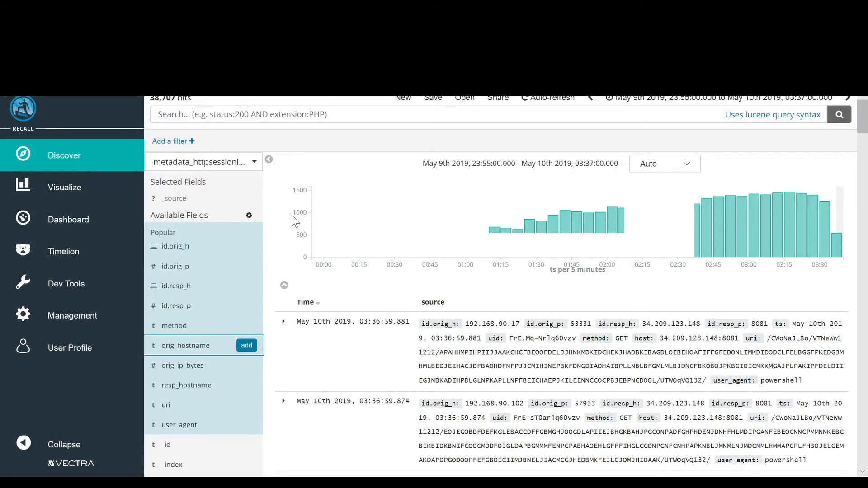
{"action": "mouse_move", "coordinate": [300, 223]}
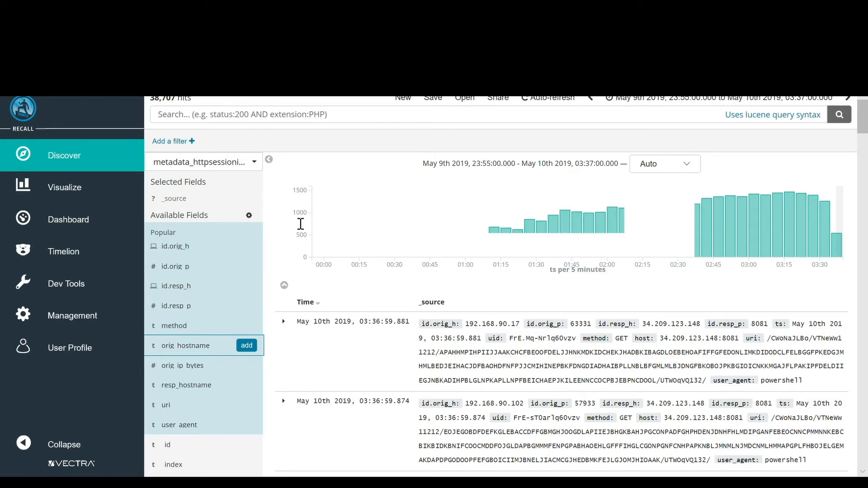
{"action": "scroll", "scroll_direction": "down", "scroll_amount": 3}
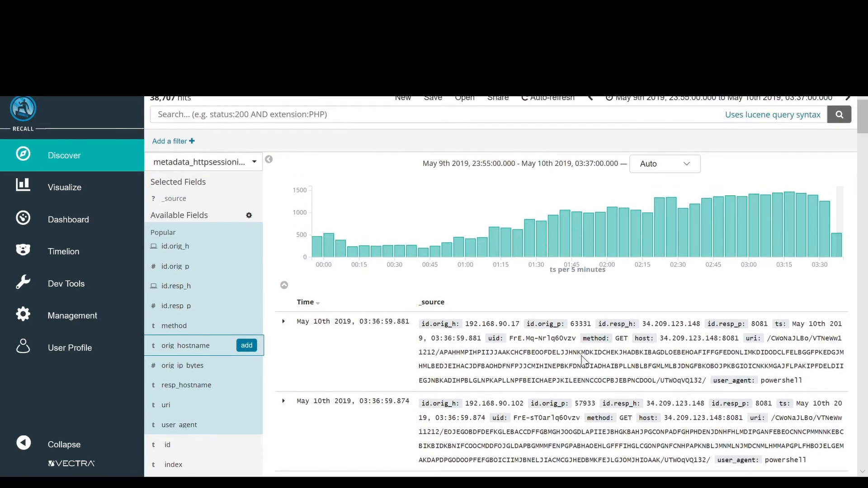
{"action": "left_click", "coordinate": [201, 162]}
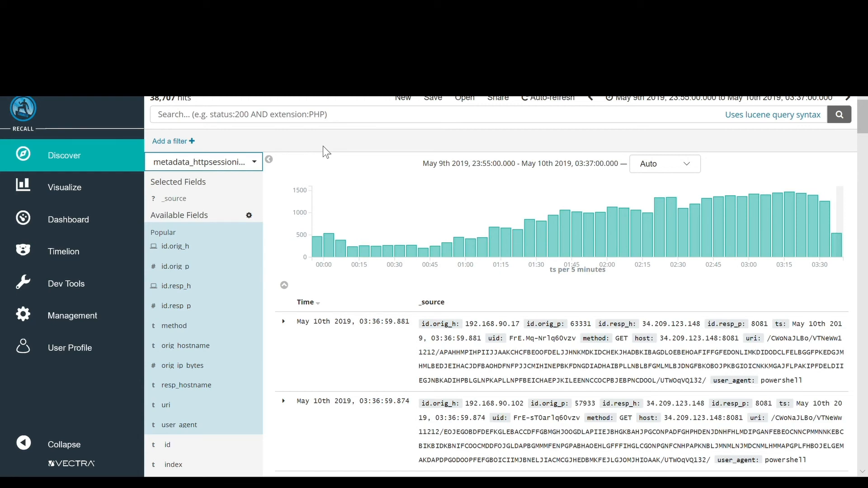
{"action": "mouse_move", "coordinate": [276, 225]}
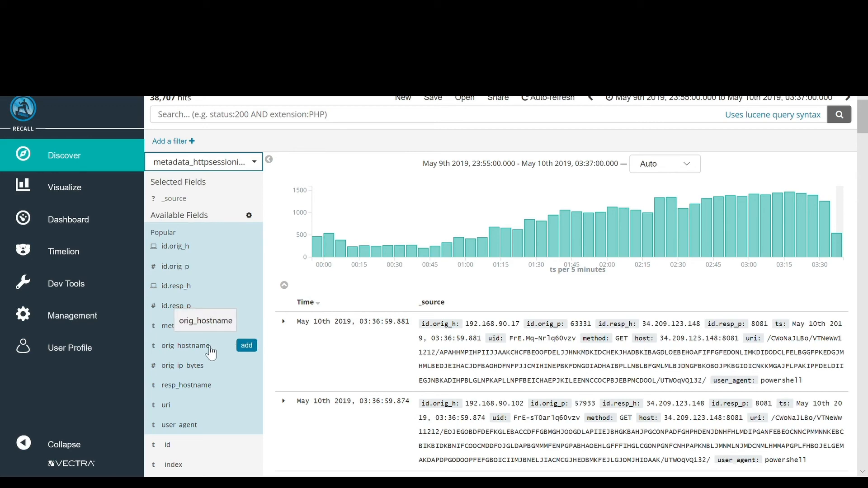
{"action": "left_click", "coordinate": [186, 345]}
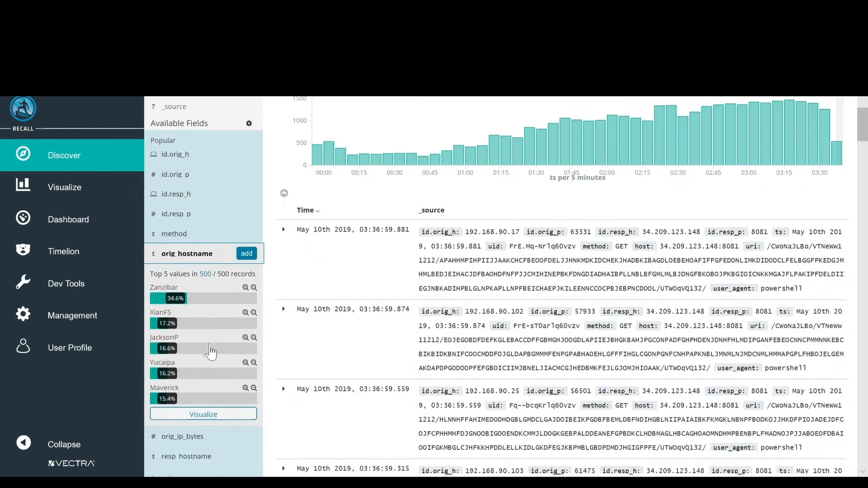
{"action": "scroll", "scroll_direction": "down", "scroll_amount": 3}
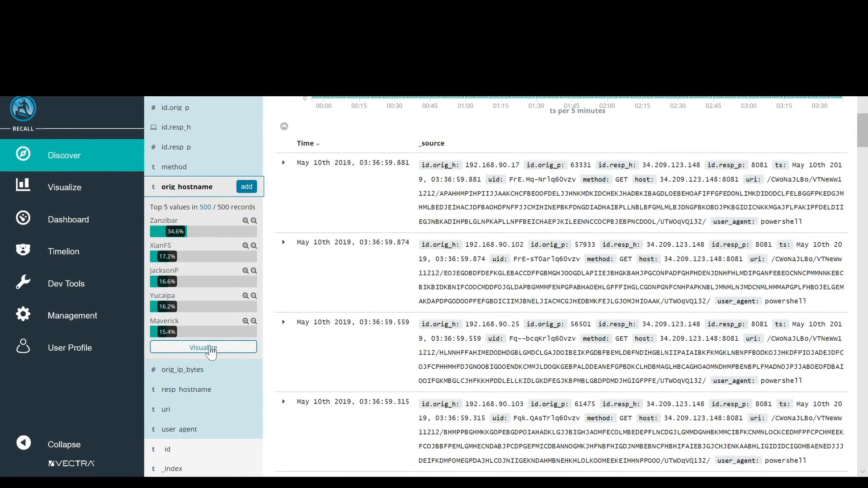